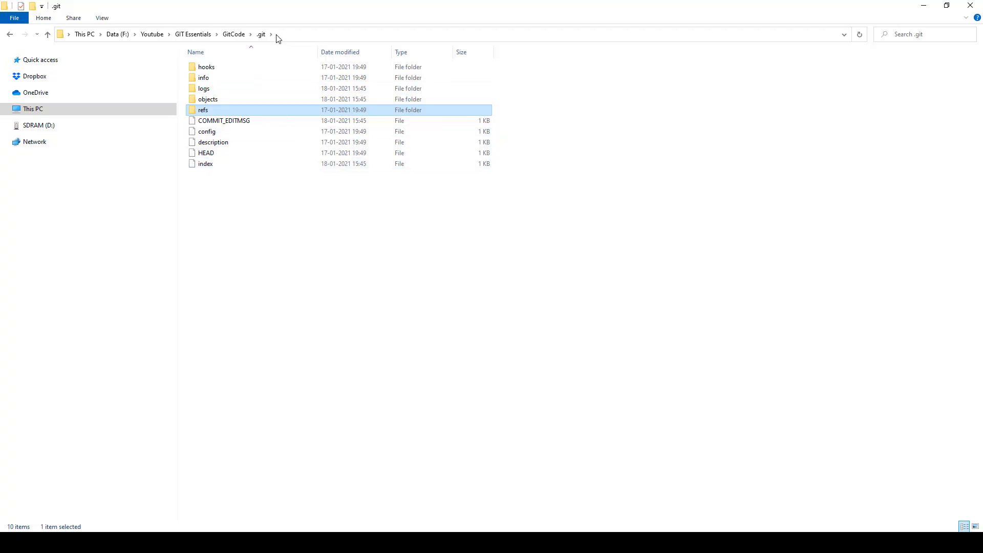
Select the HEAD file in the .git folder, noting the refs folder beside it
{"action": "left_click", "coordinate": [205, 153]}
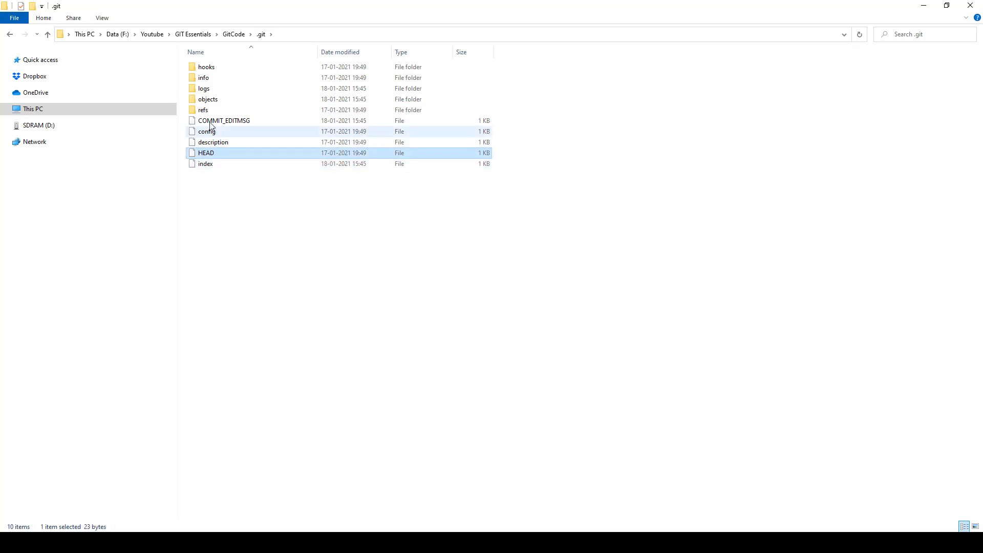
{"action": "left_click", "coordinate": [202, 109]}
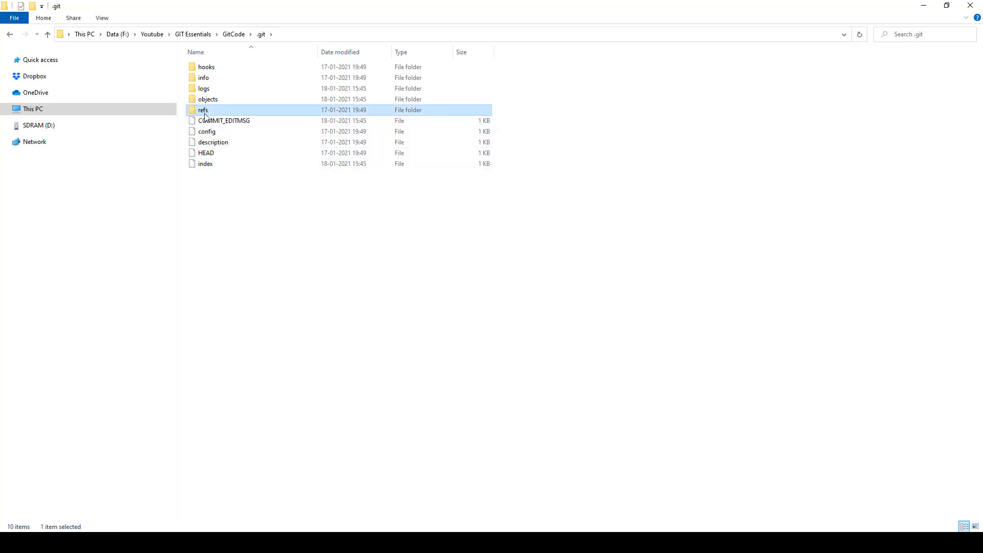
{"action": "left_click", "coordinate": [206, 153]}
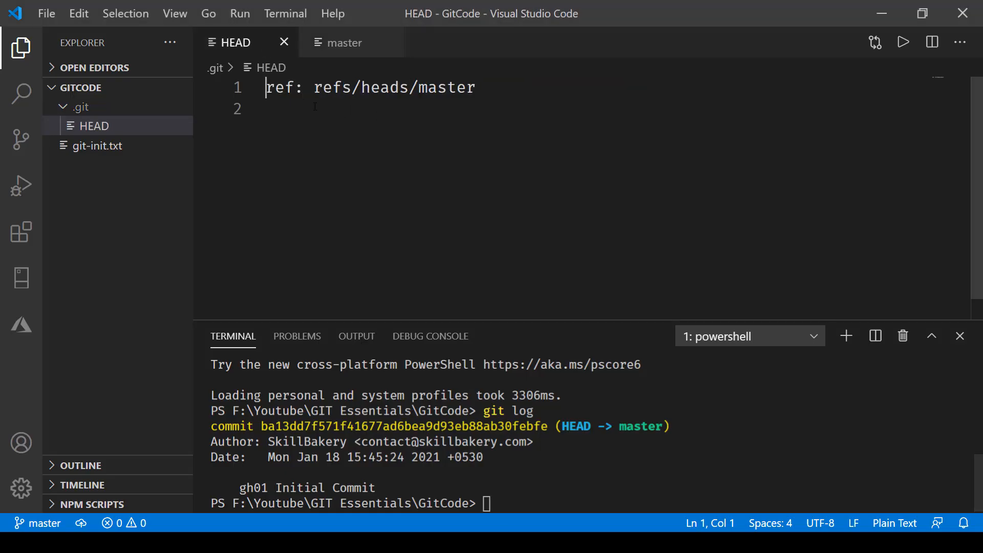
Return from the HEAD tab to the File Explorer window listing .git
{"action": "double_click", "coordinate": [280, 87]}
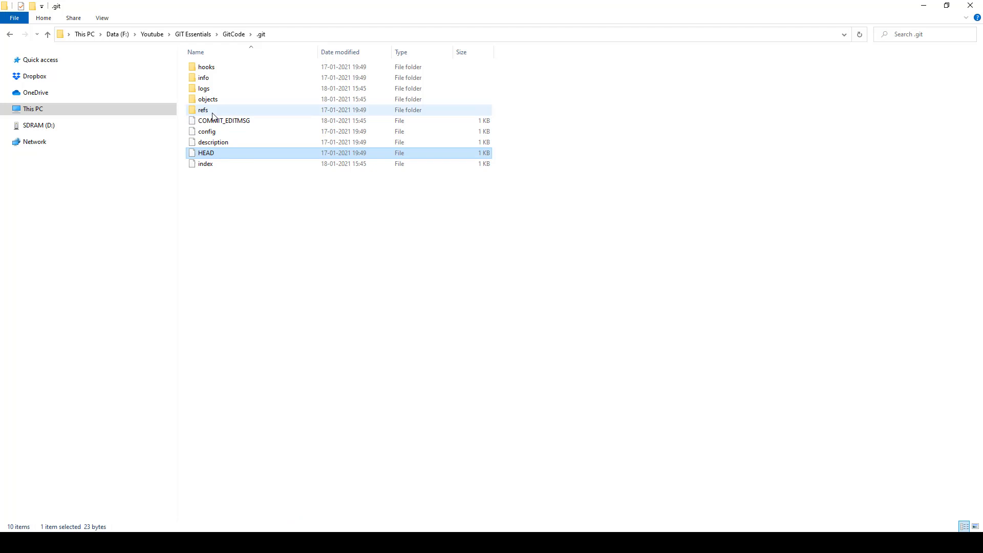
Open refs/heads/master and match its SHA against the commit hash in git log
{"action": "double_click", "coordinate": [202, 109]}
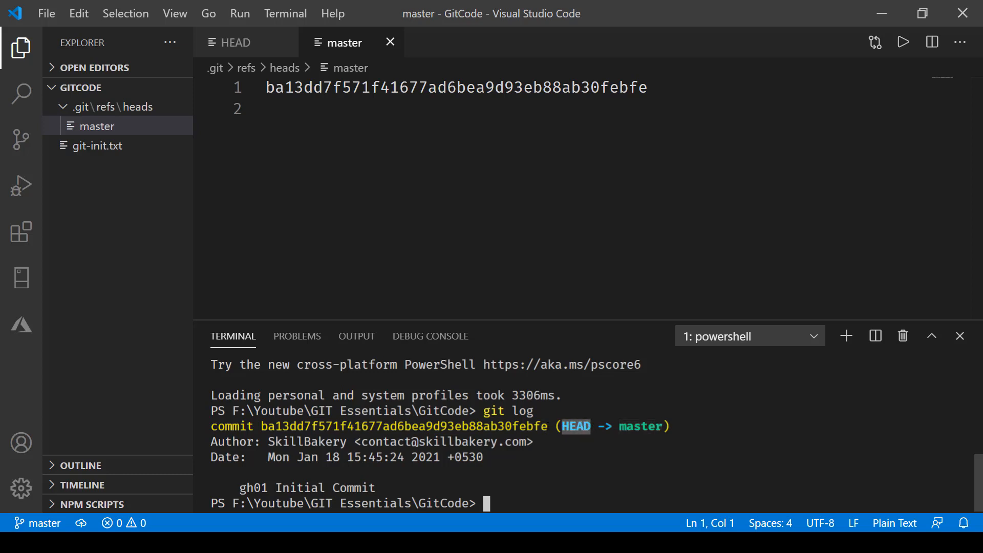
{"action": "double_click", "coordinate": [404, 426]}
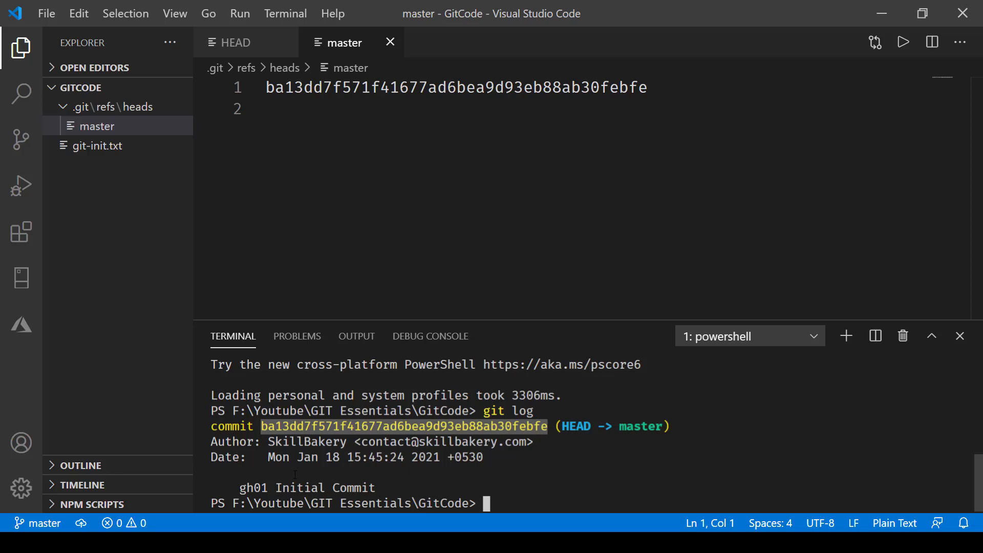
{"action": "mouse_move", "coordinate": [264, 92]}
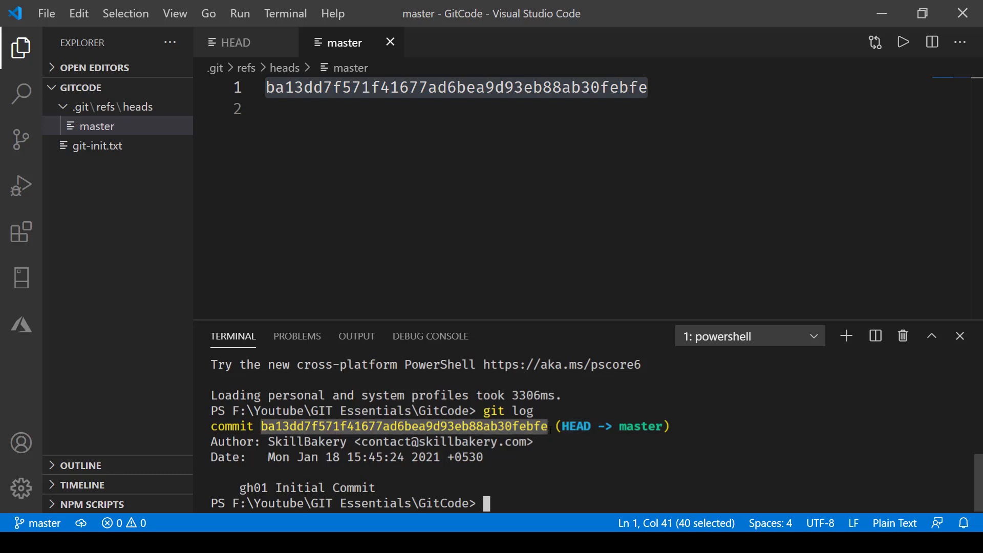
Stage git-init.txt and commit it with message "gh02 Exploring HEAD"
{"action": "left_click", "coordinate": [99, 145]}
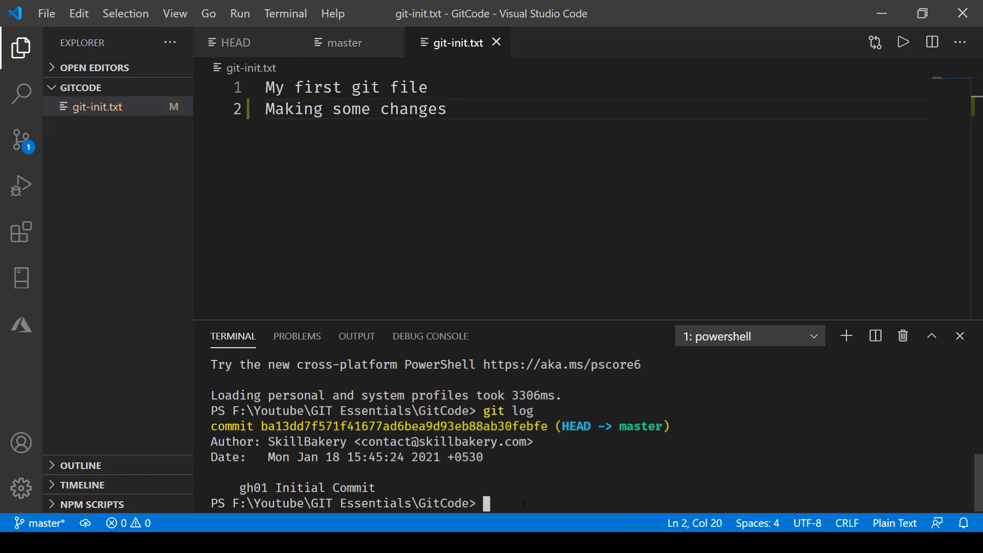
{"action": "type", "text": "git add ."}
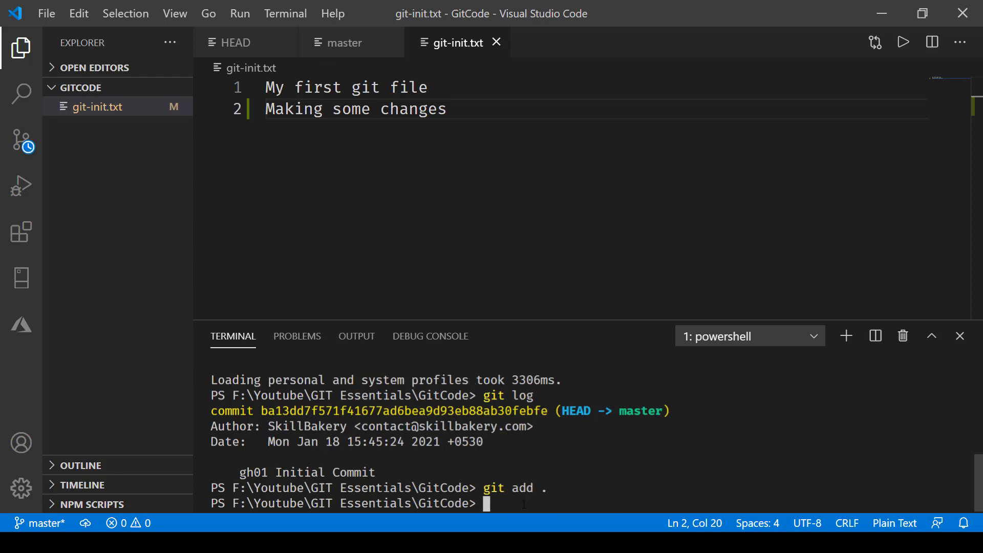
{"action": "type", "text": "git commit -m \"gh02 Exploring HEAD\""}
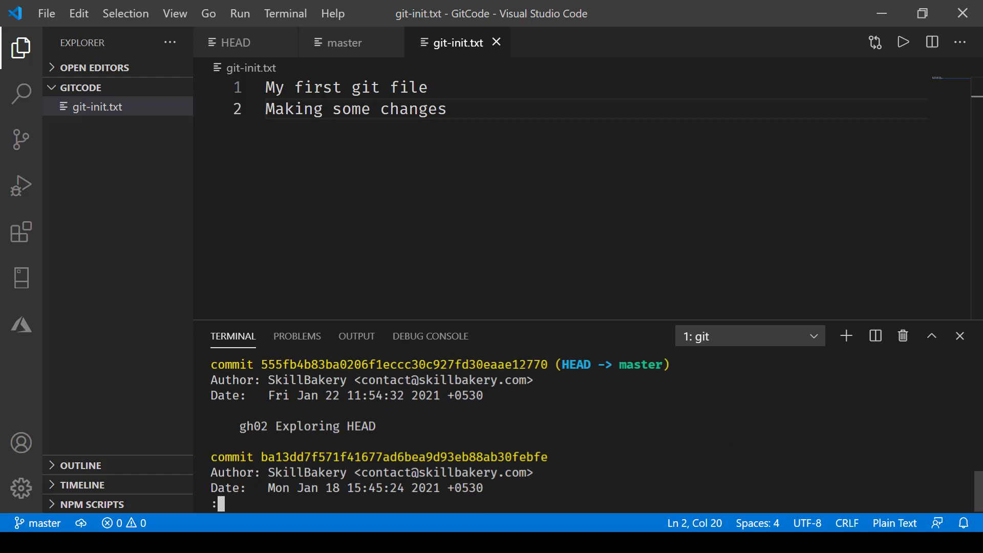
{"action": "mouse_move", "coordinate": [345, 42]}
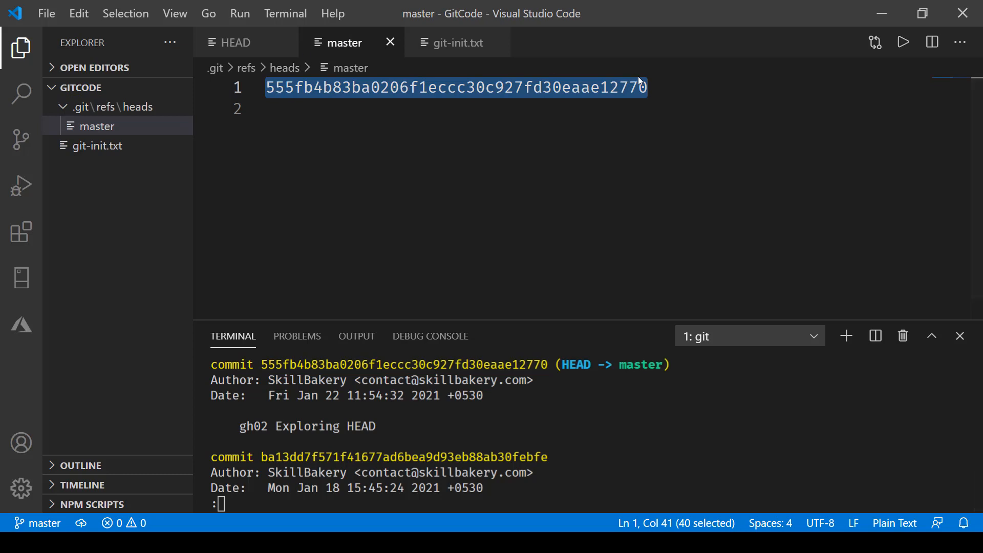
{"action": "mouse_move", "coordinate": [639, 82]}
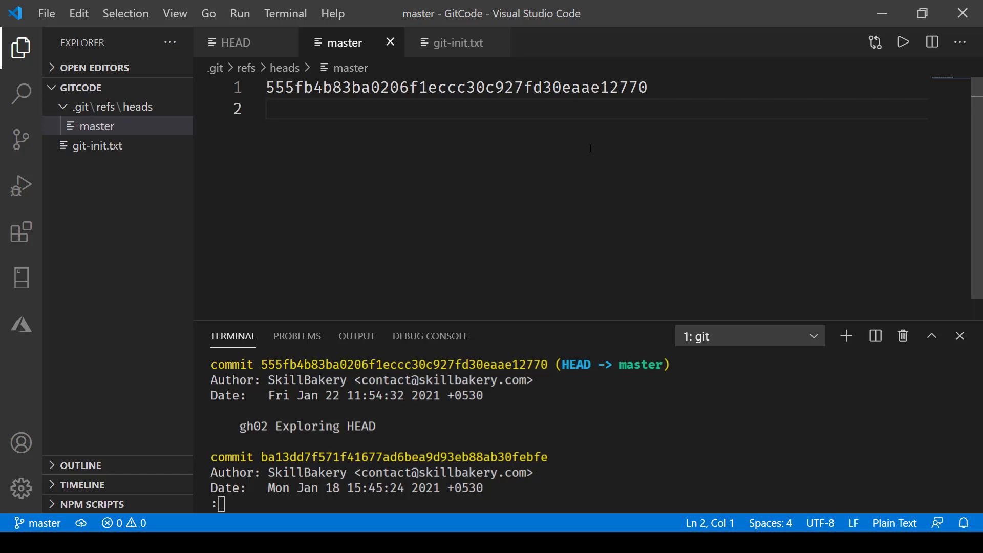
{"action": "left_click", "coordinate": [267, 109]}
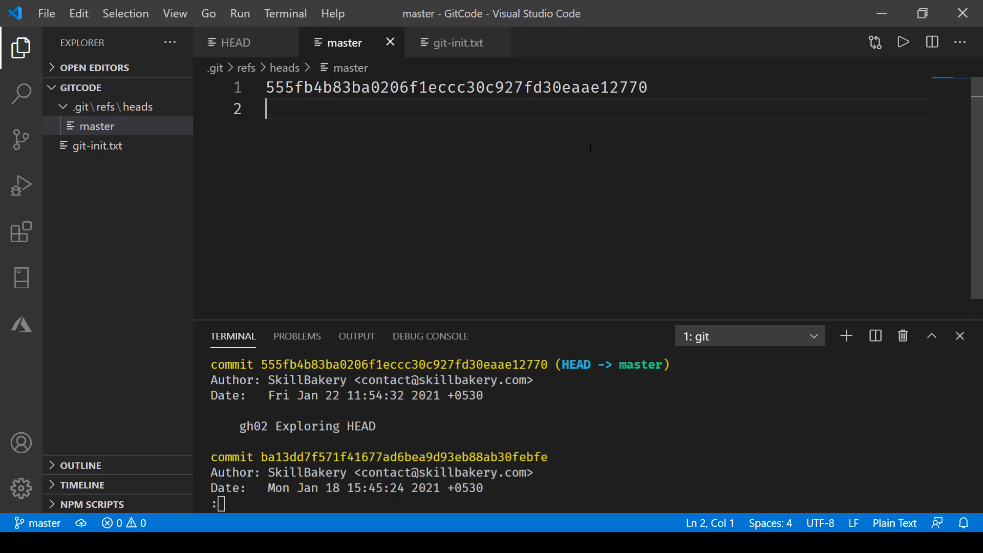